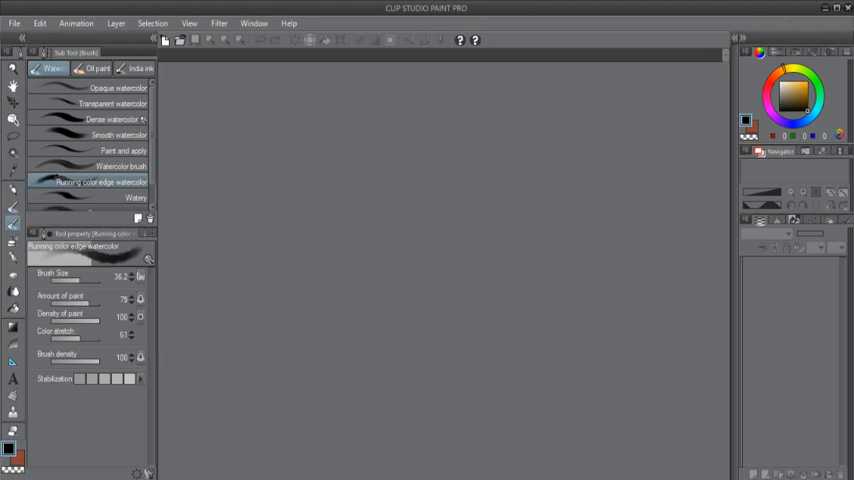
- Open the File menu after briefly opening and closing the Animation menu
click(76, 23)
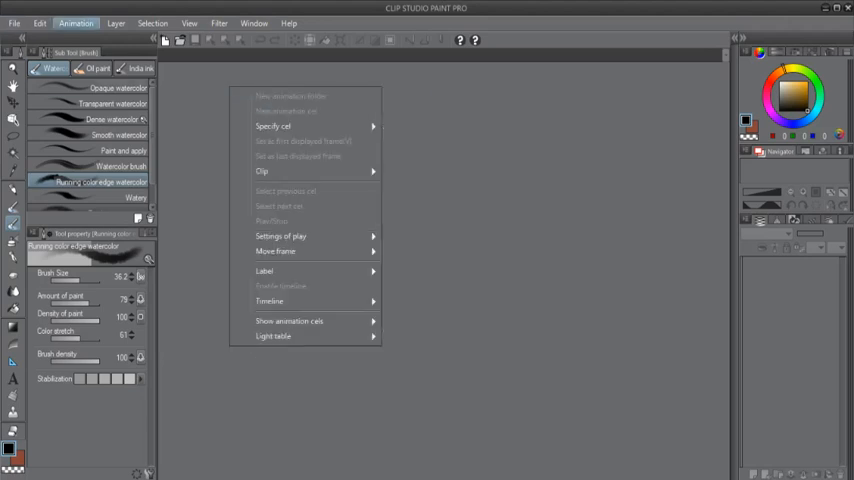
click(15, 23)
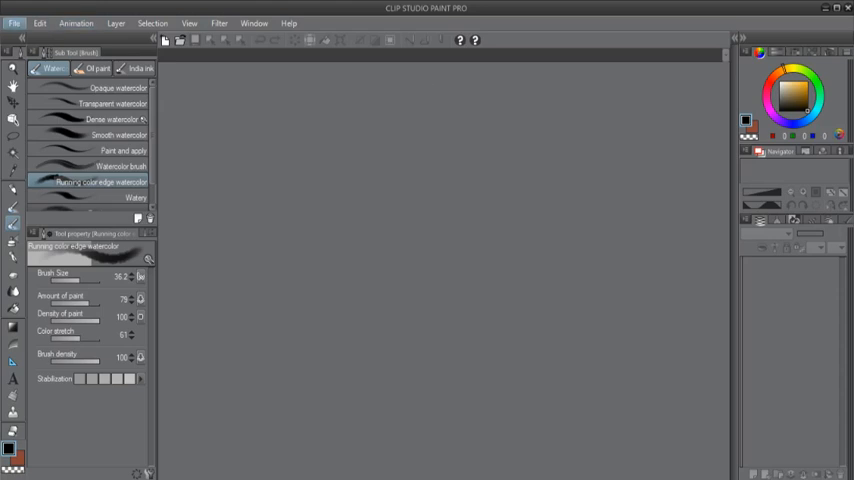
click(14, 23)
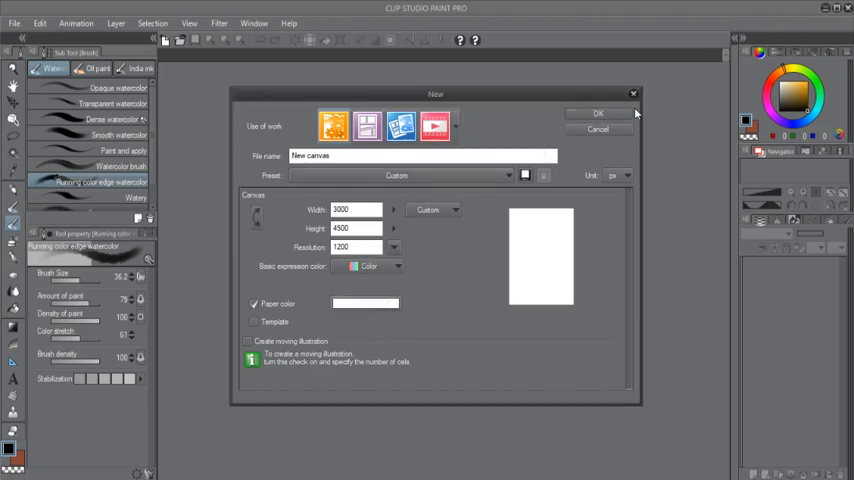
- Cancel the New canvas dialog without creating a canvas
click(598, 113)
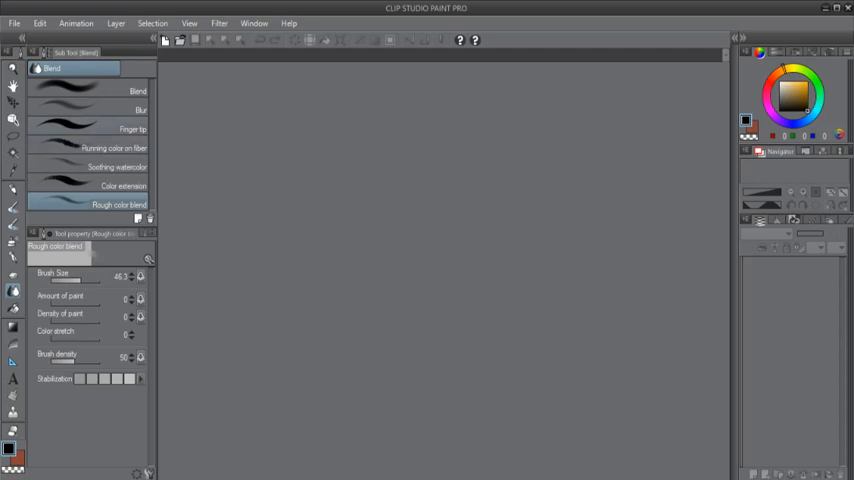
- Set up a 1920 × 1200 px, 600 dpi canvas named Experimenting_with_blend_tool
click(15, 23)
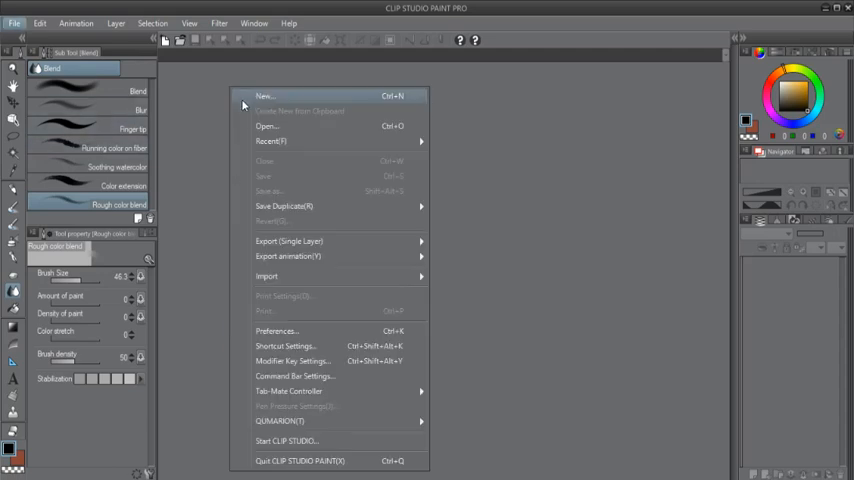
click(265, 96)
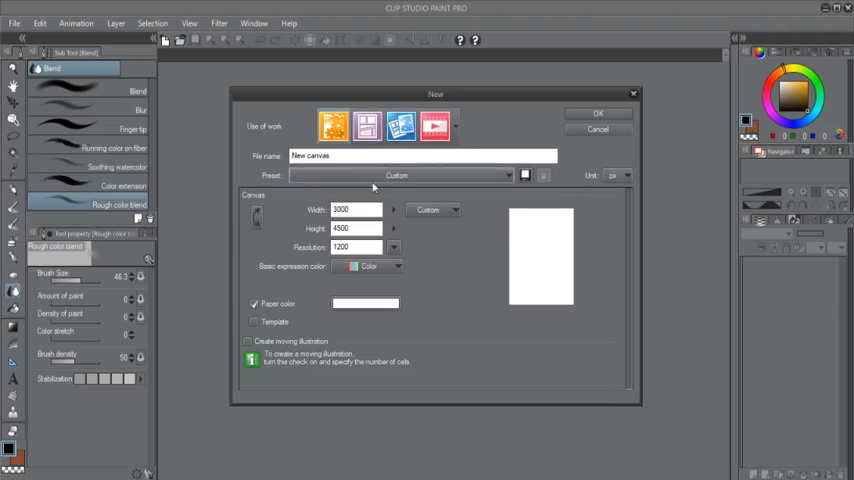
click(400, 175)
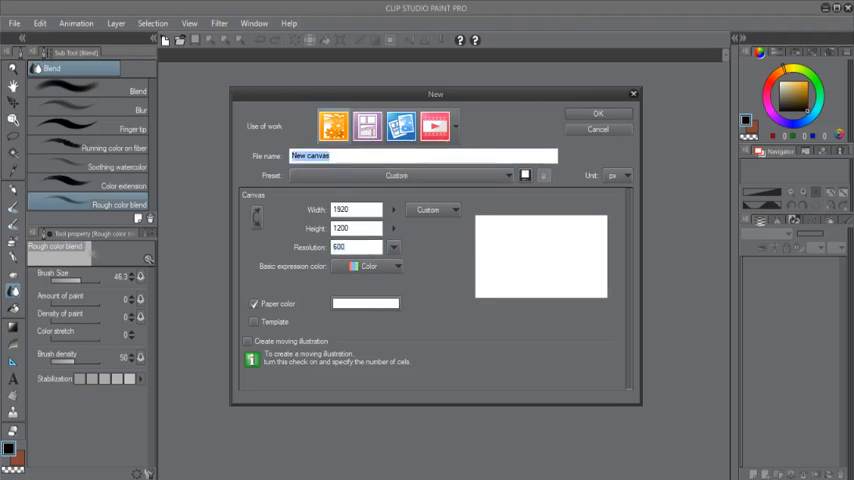
text(Experimenting_)
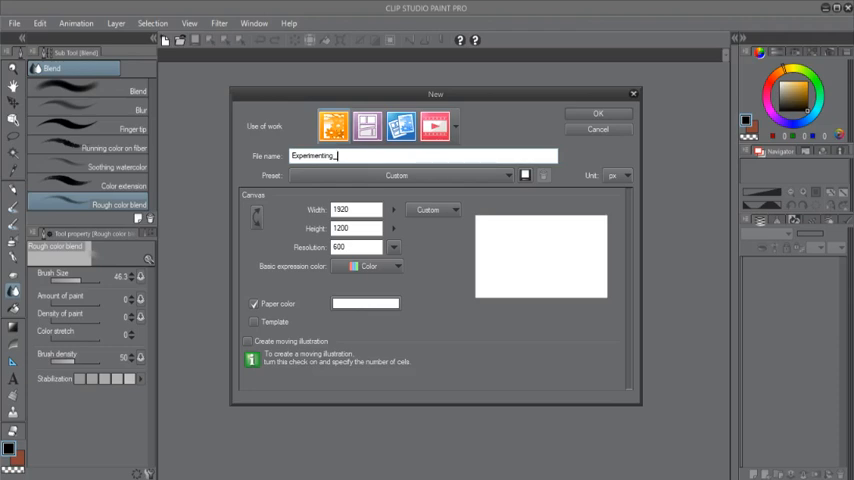
text(with_b)
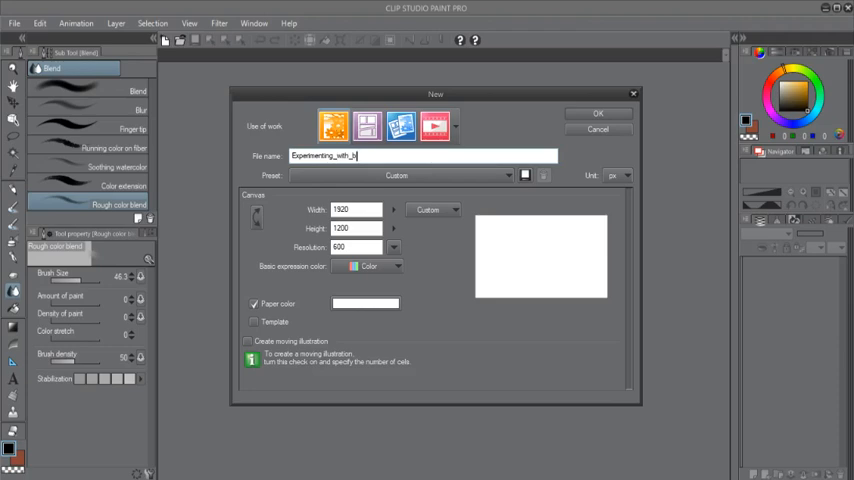
text(lend_tool)
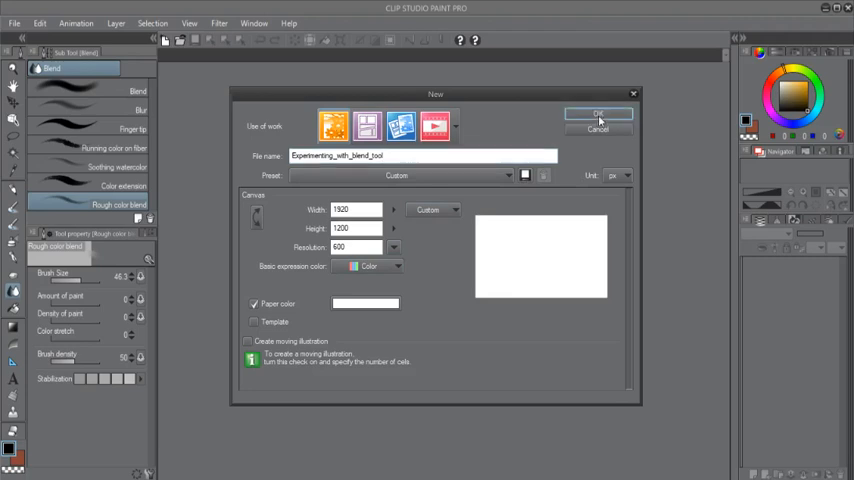
- Create the canvas, then paint a green dab with an overlapping yellow patch top-left
click(598, 116)
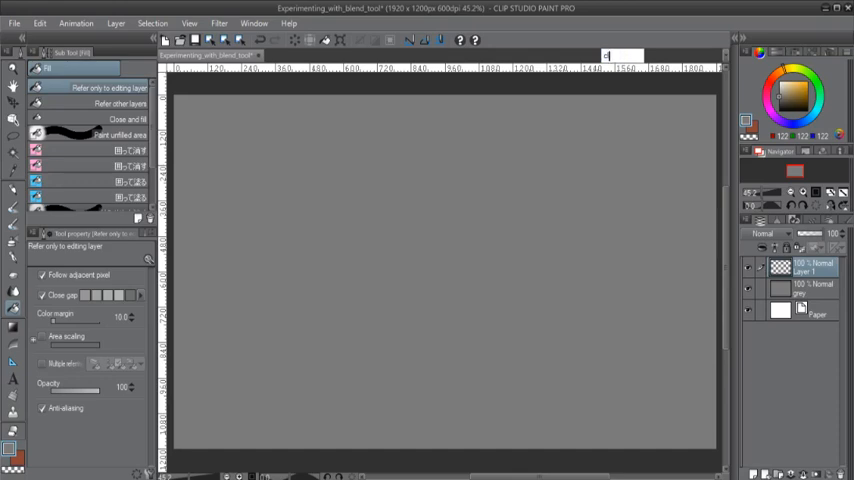
text(olours)
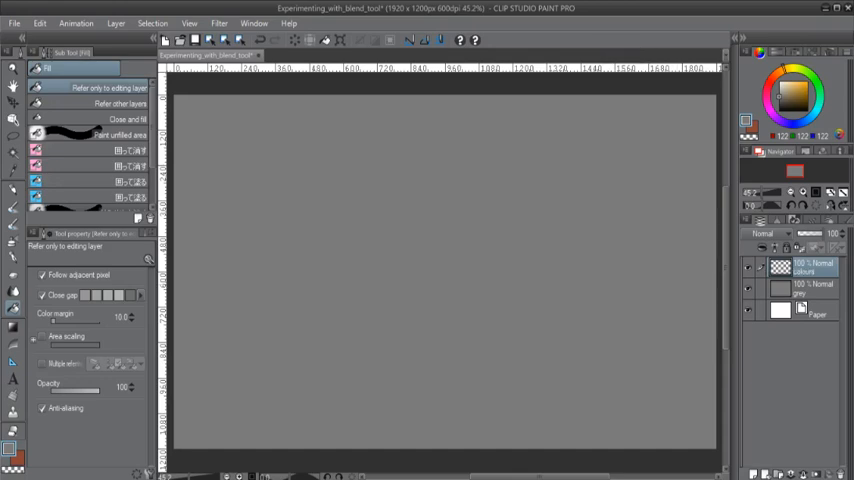
click(800, 90)
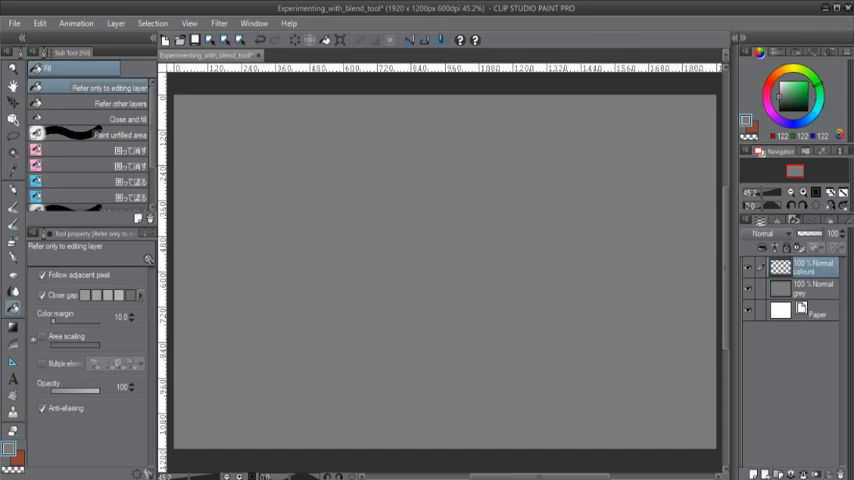
click(799, 91)
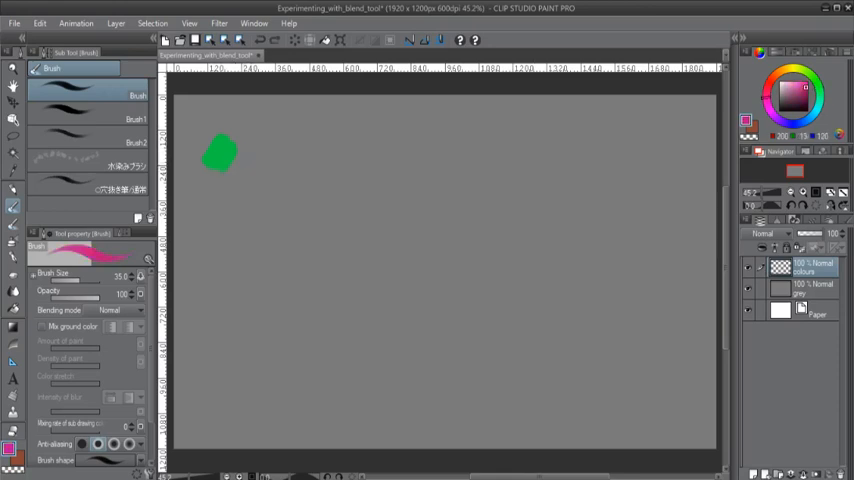
drag(222, 155, 238, 178)
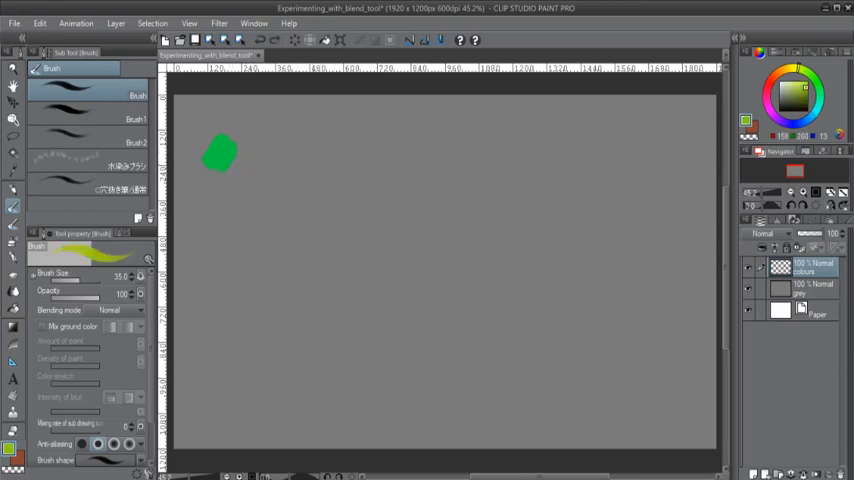
drag(230, 155, 245, 170)
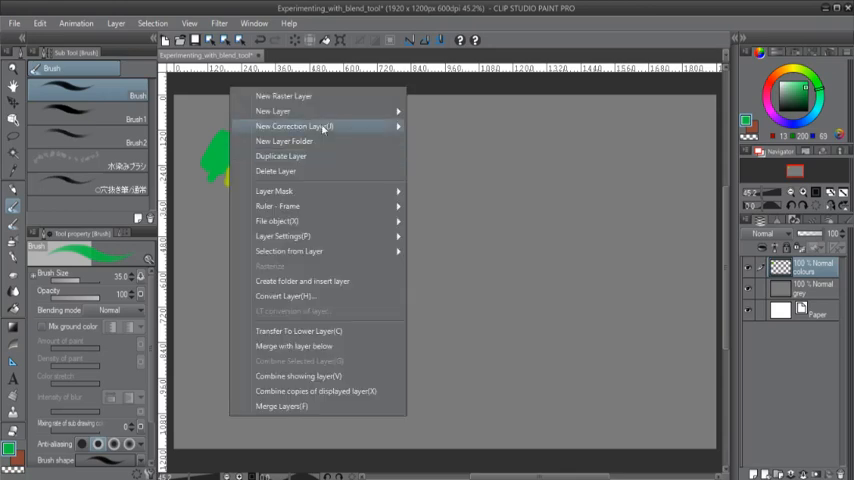
- Duplicate the swatch layer from the layer's context menu
click(281, 156)
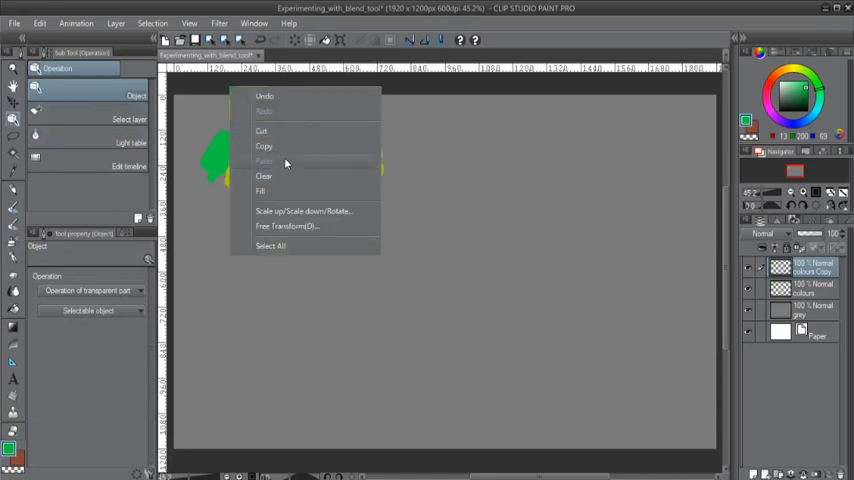
click(264, 146)
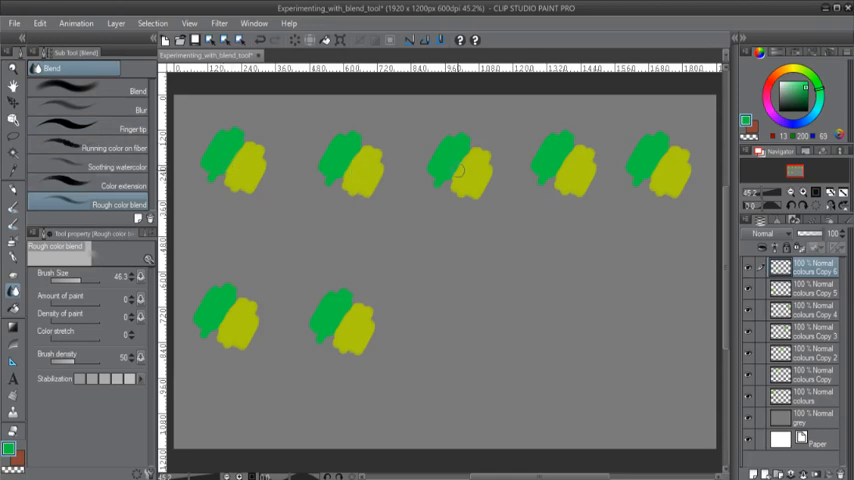
mouse_move(198, 167)
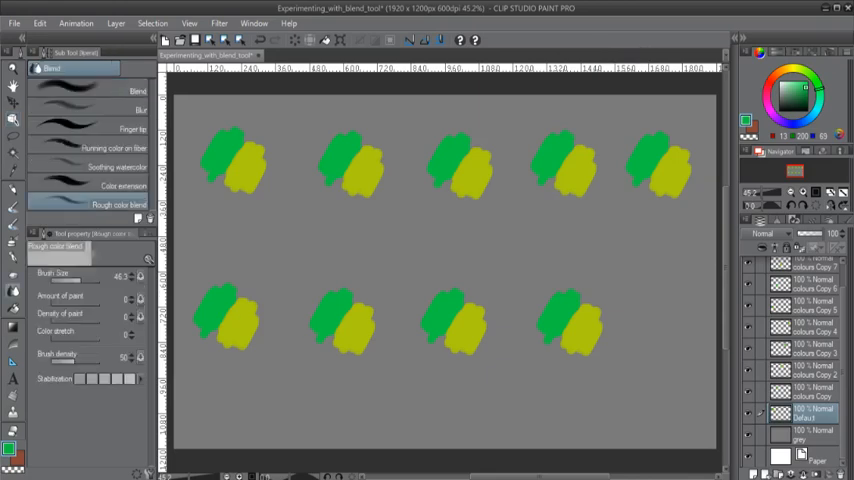
- Rename the first copied swatch layer to 'Blend'
click(810, 390)
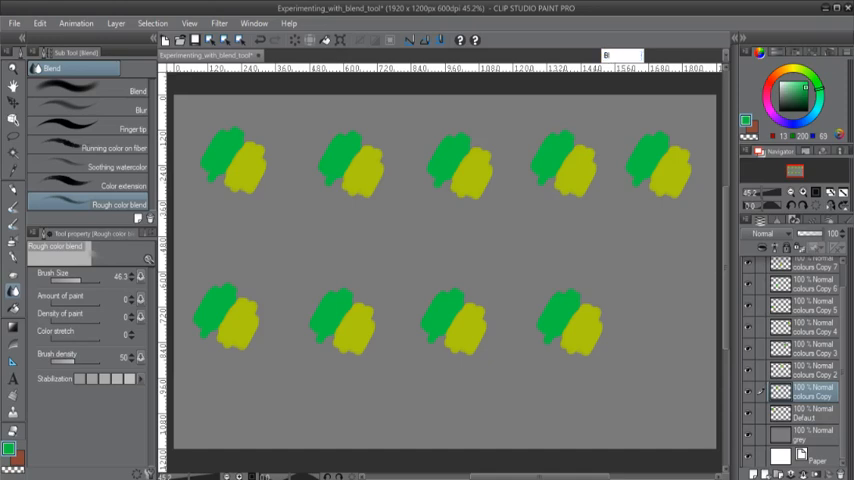
text(Blend)
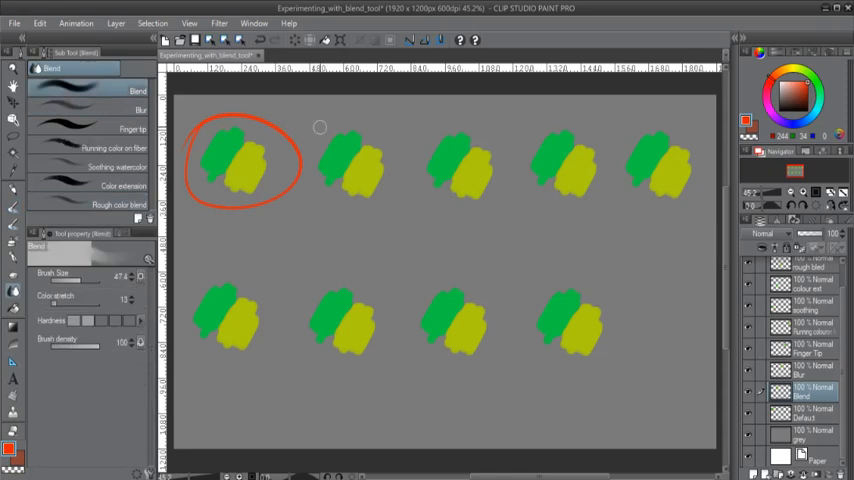
mouse_move(515, 212)
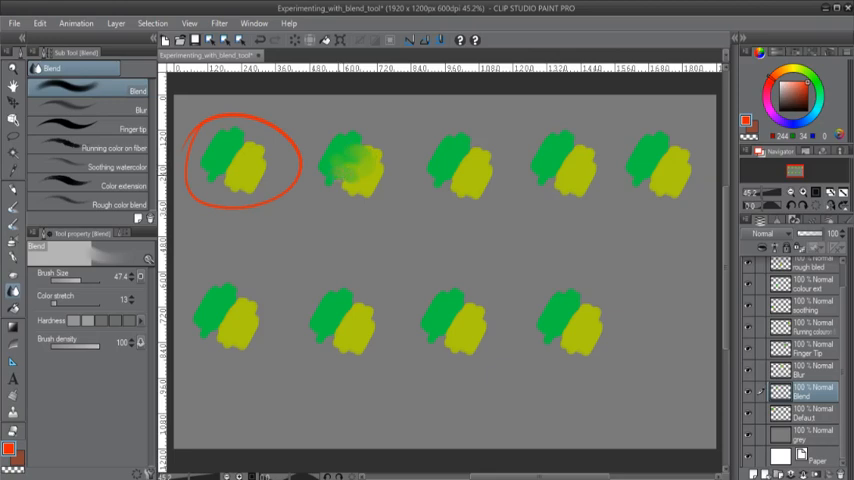
- Smudge the second swatch's green into its yellow with the Blend sub-tool
drag(340, 170, 365, 178)
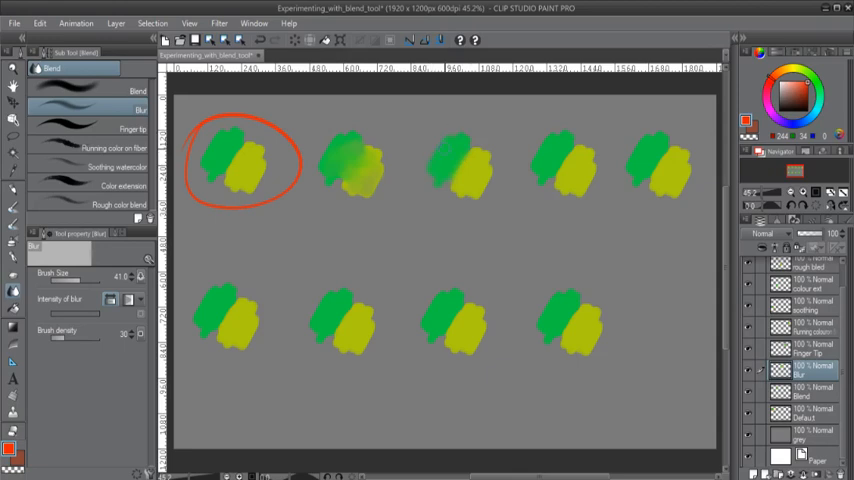
mouse_move(490, 150)
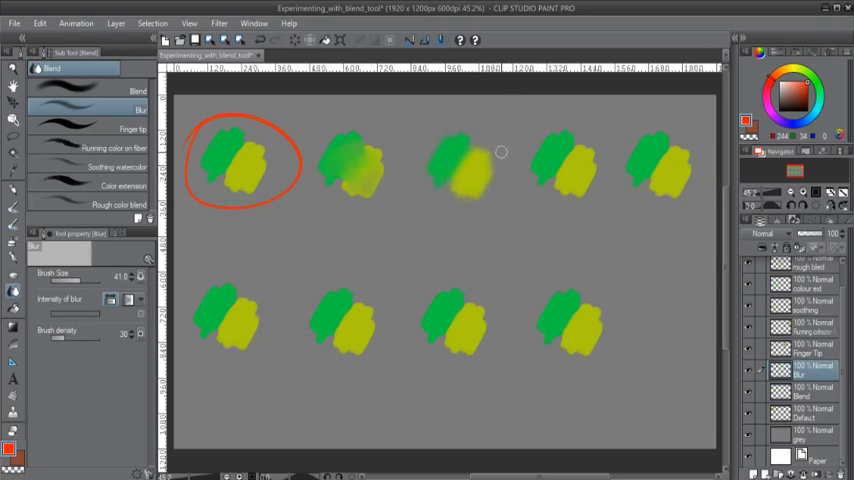
mouse_move(489, 147)
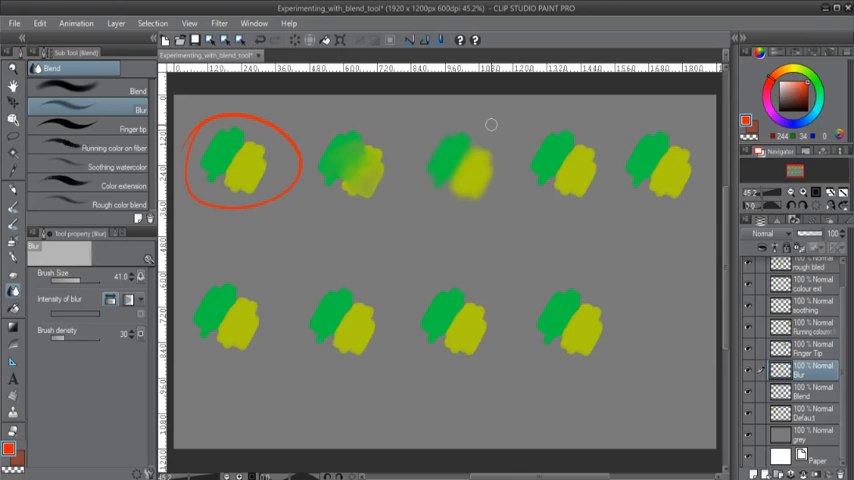
- Select the Blur layer in the Layer palette
click(810, 347)
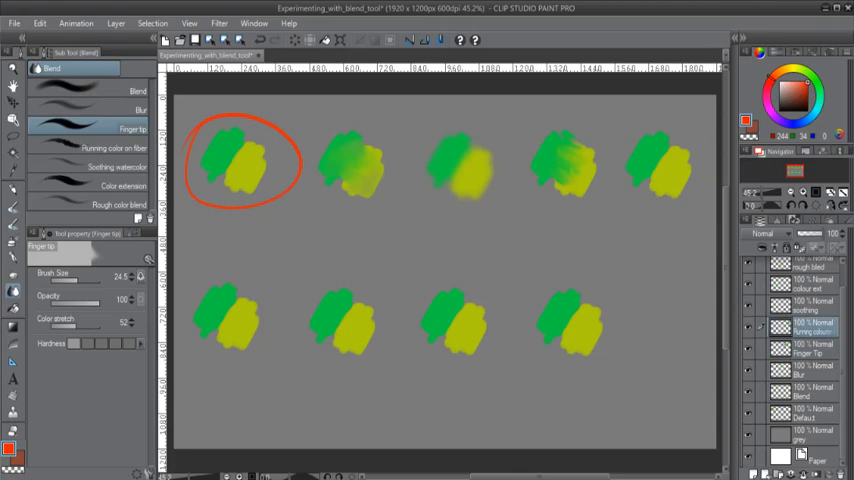
- Choose the Running color on fiber blend sub-tool
click(88, 148)
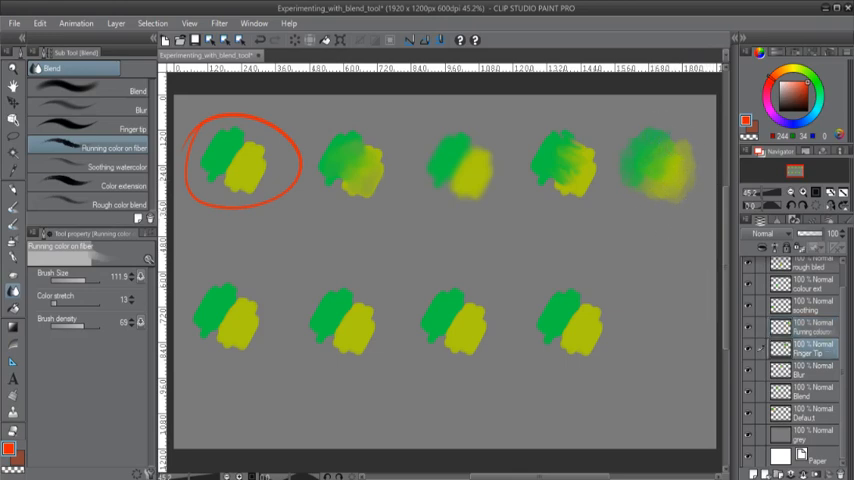
click(117, 167)
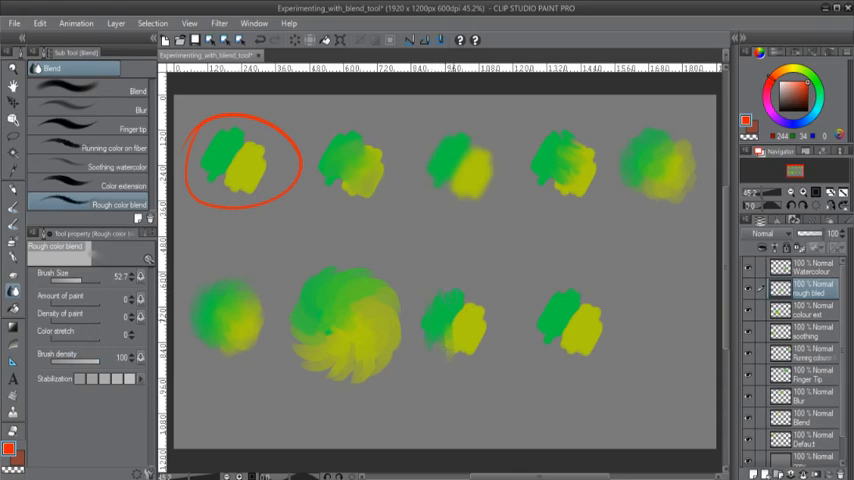
mouse_move(457, 270)
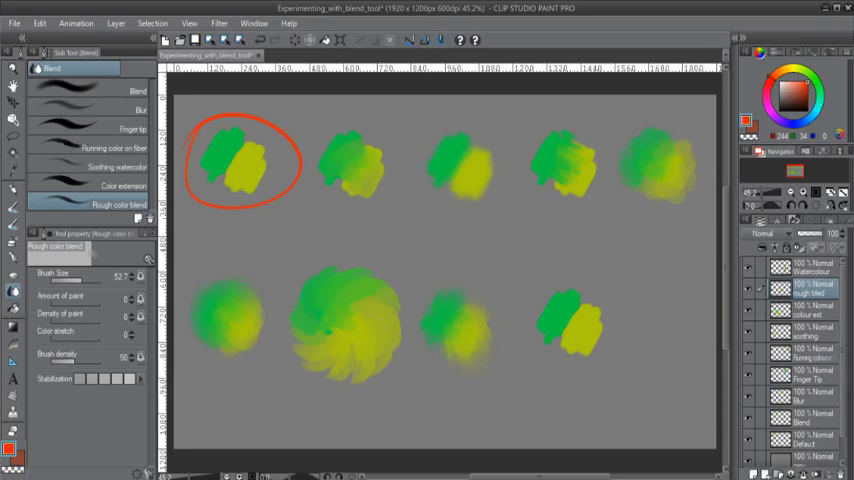
mouse_move(444, 272)
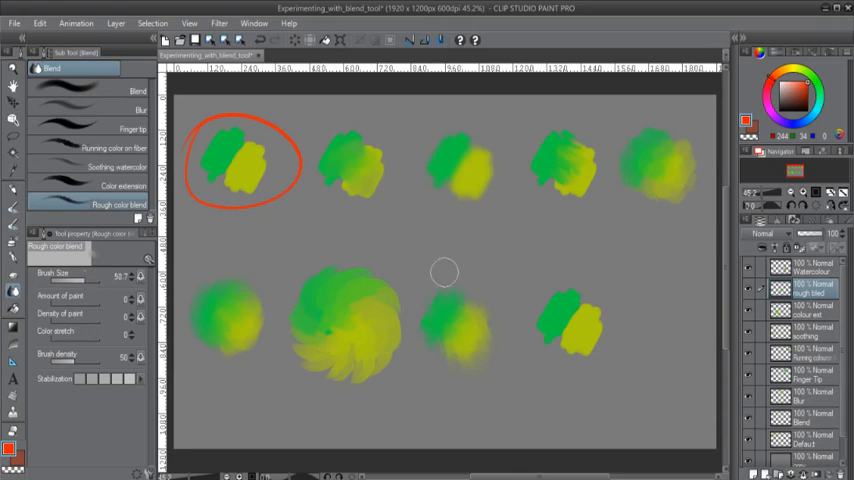
mouse_move(485, 300)
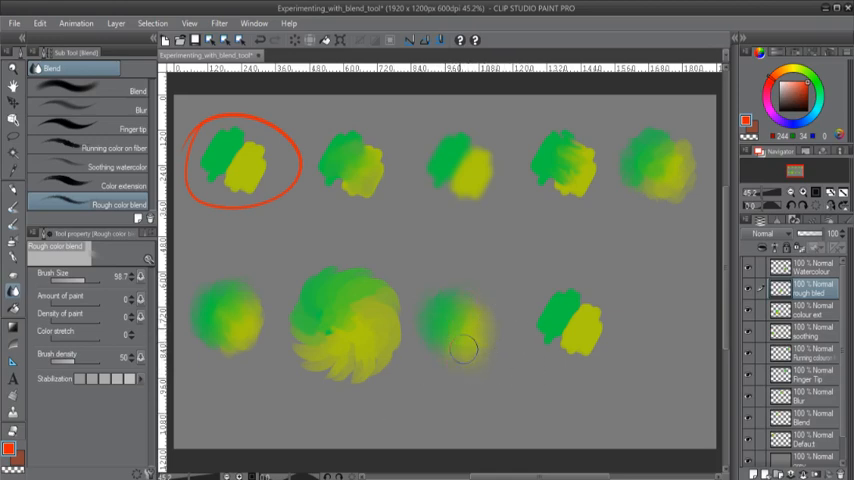
mouse_move(470, 300)
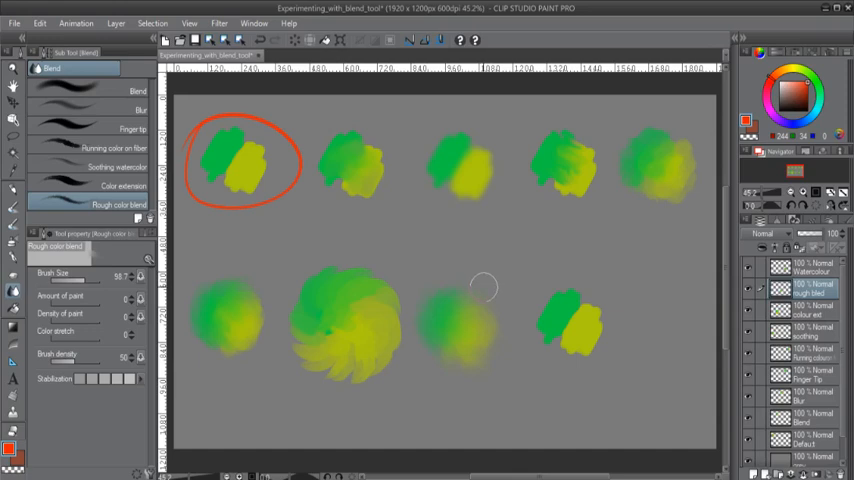
mouse_move(471, 171)
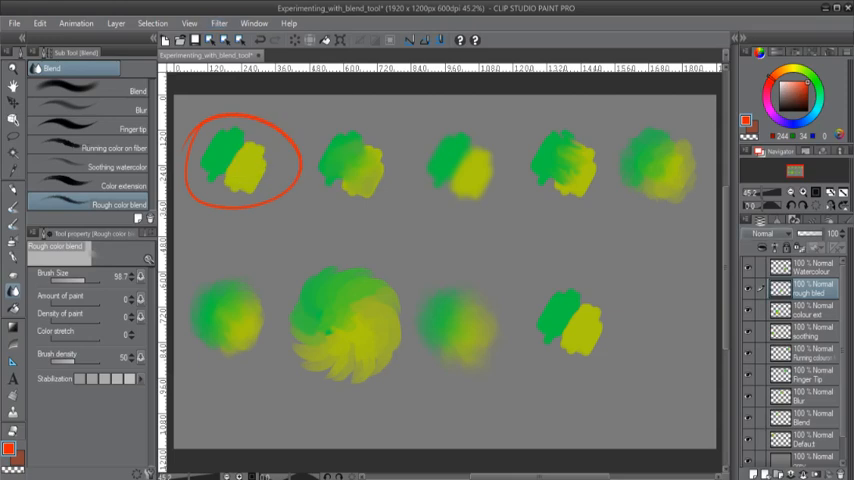
click(780, 233)
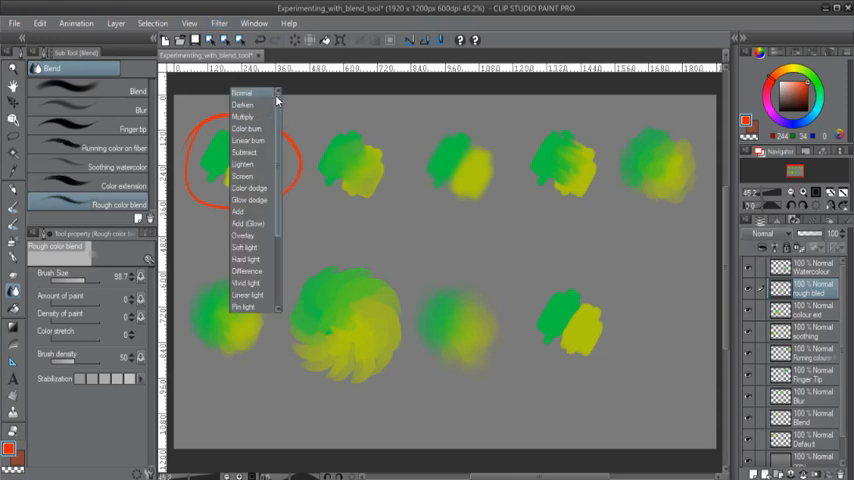
scroll(down, 3)
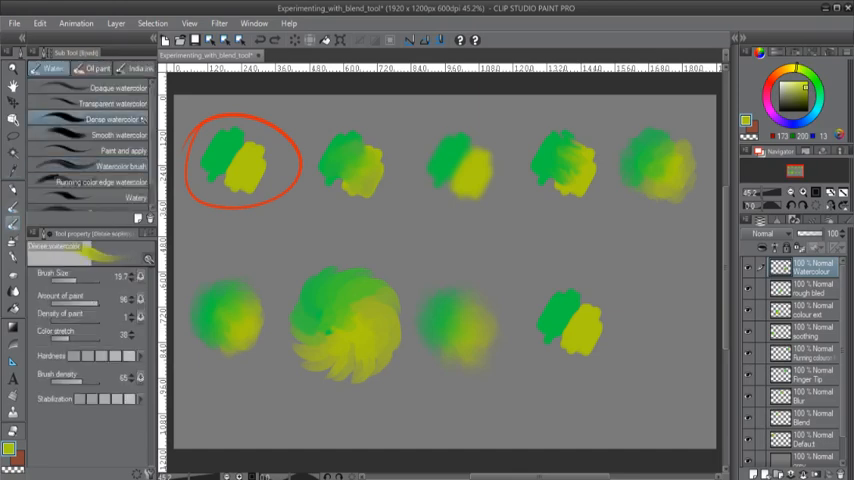
- Select the Darker pencil sub-tool from the Sub Tool palette
click(90, 135)
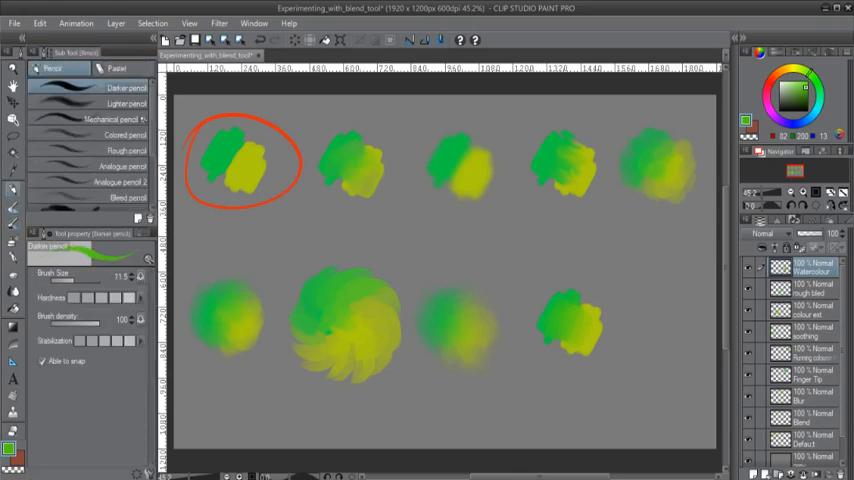
- Switch from the pencil to the Brush tool's plain Brush sub-tool, green at 100 opacity
click(127, 88)
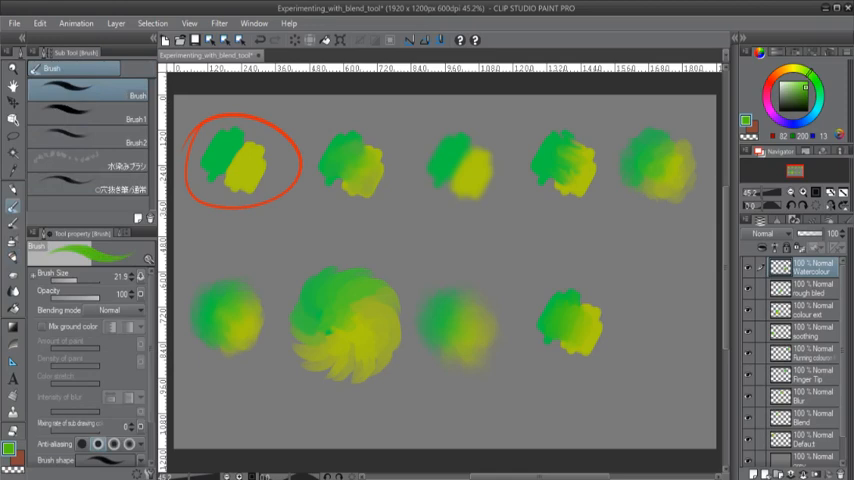
scroll(down, 3)
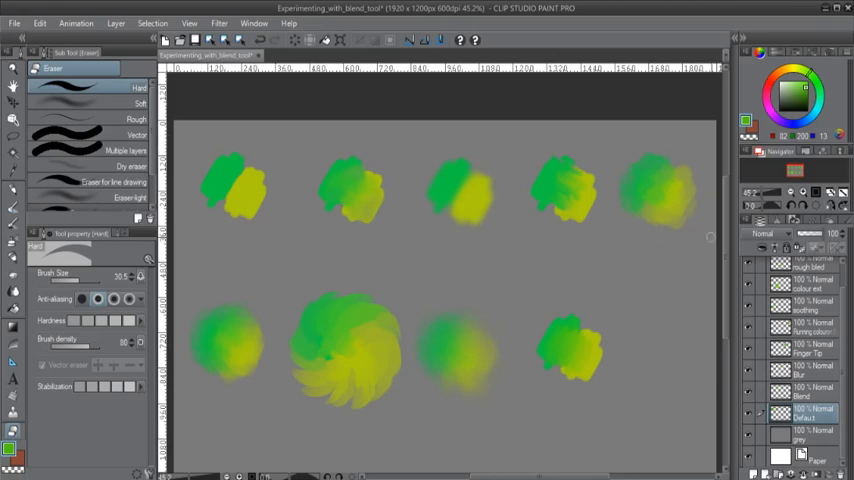
- Scroll the canvas to view all nine green-yellow swatches after erasing the red circle
scroll(down, 3)
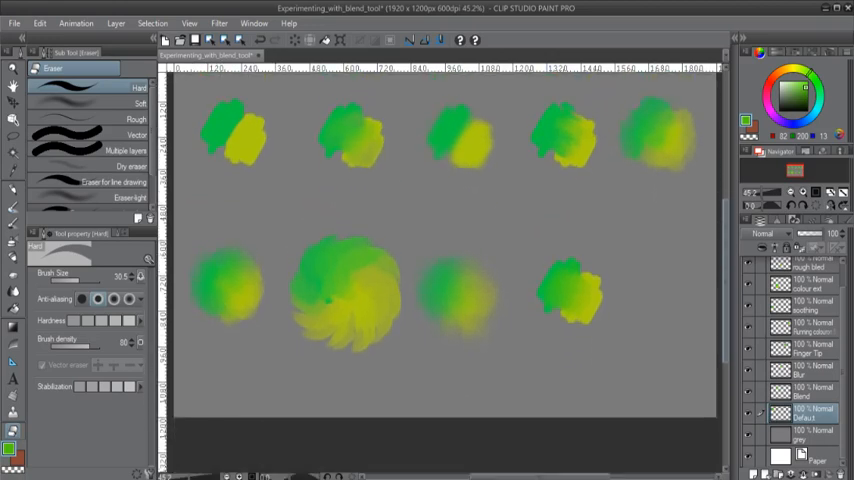